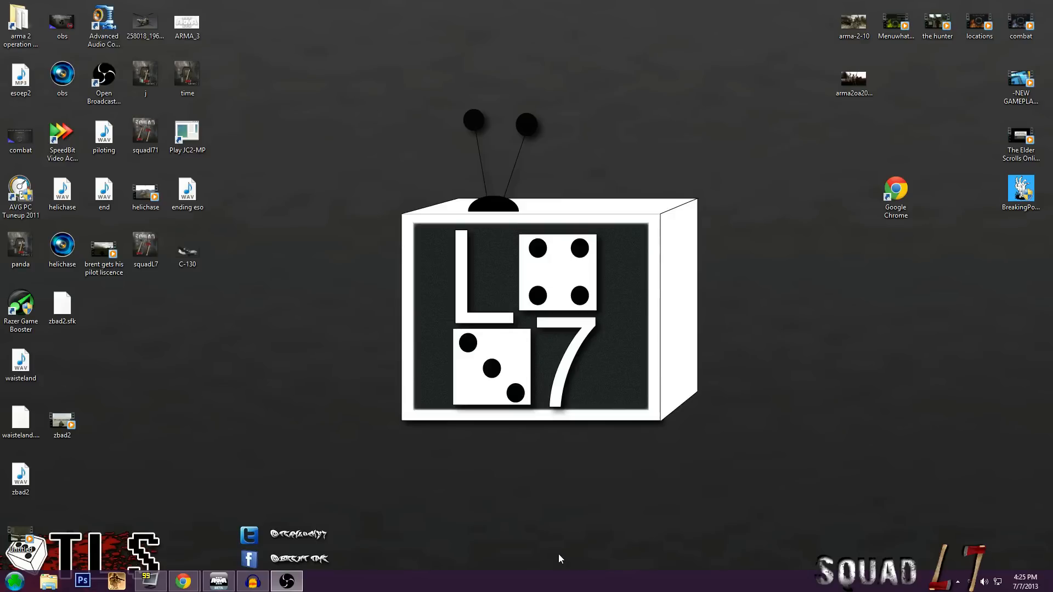
{"action": "mouse_move", "coordinate": [13, 579]}
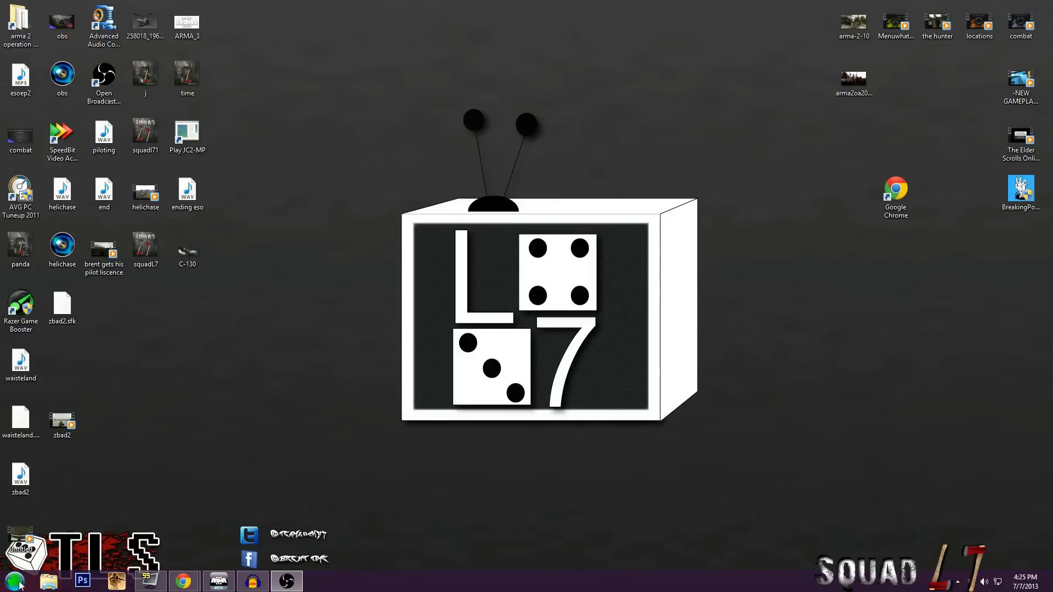
Open Windows Explorer at the Documents library from the Start menu.
{"action": "left_click", "coordinate": [11, 582]}
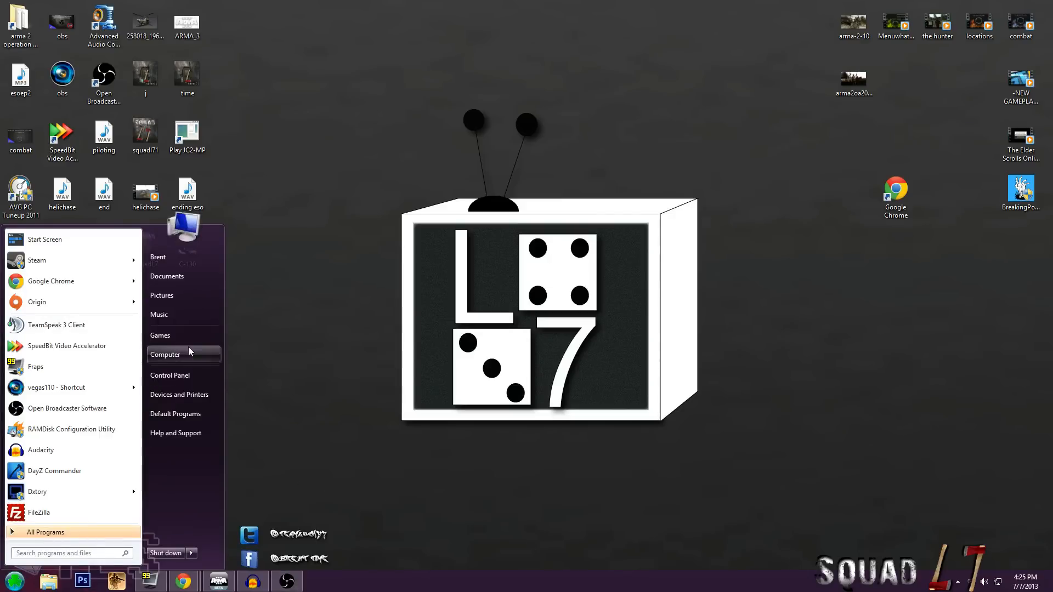
{"action": "left_click", "coordinate": [165, 355]}
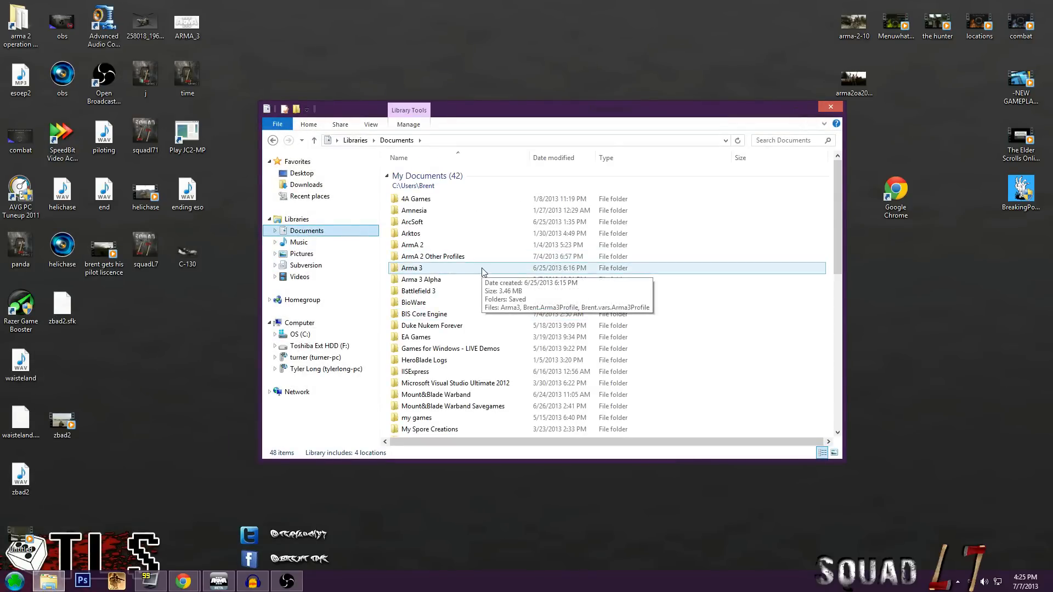
Open Arma3.cfg from the Arma 3 documents folder in Notepad.
{"action": "double_click", "coordinate": [411, 268]}
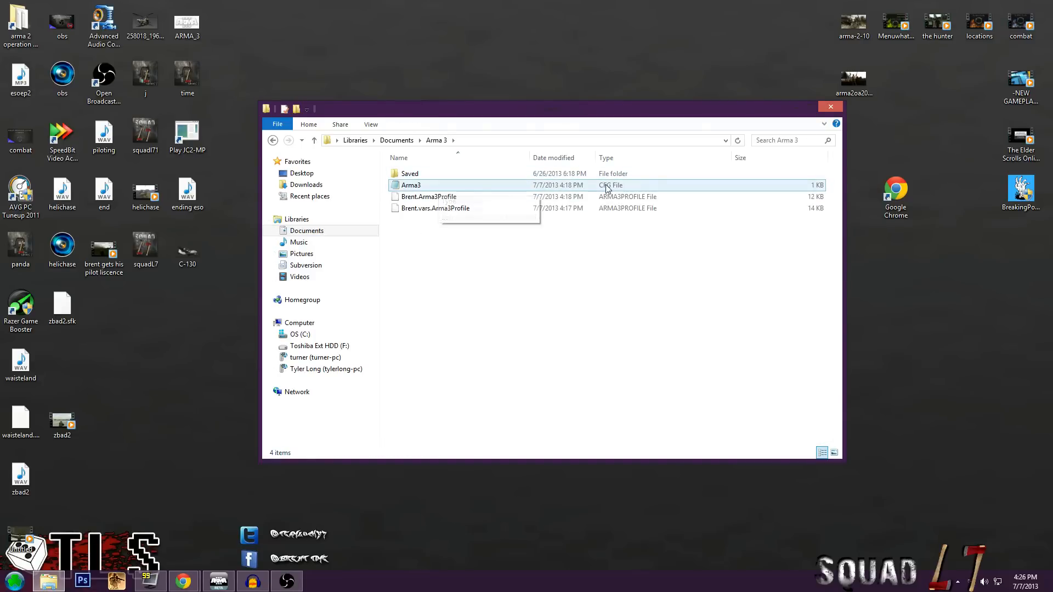
{"action": "right_click", "coordinate": [410, 185]}
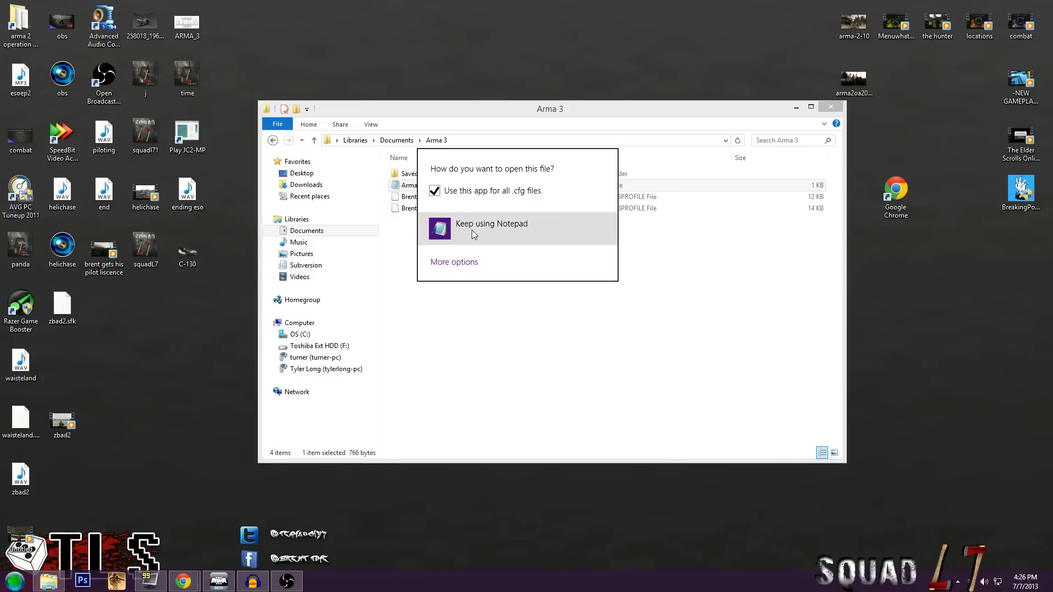
{"action": "left_click", "coordinate": [492, 224]}
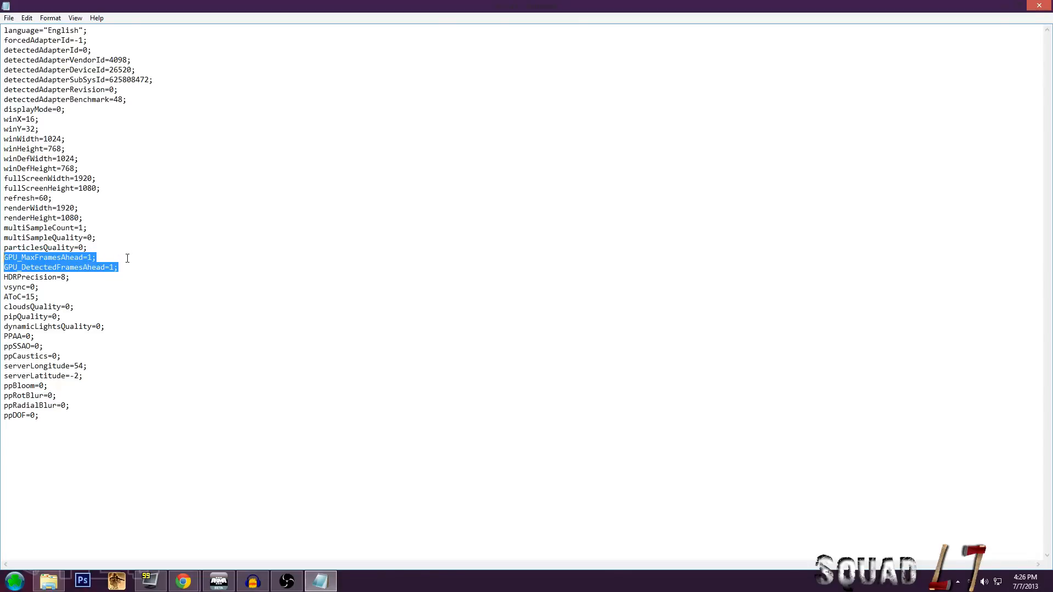
{"action": "mouse_move", "coordinate": [118, 250]}
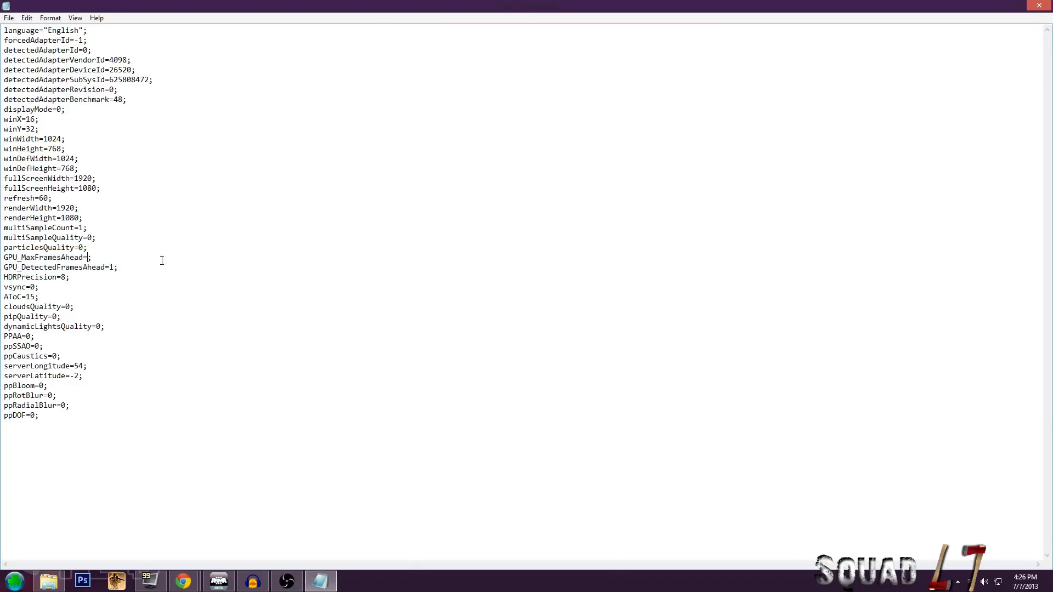
Set the GPU frames-ahead values to 1, save the config and close Notepad.
{"action": "type", "text": "1"}
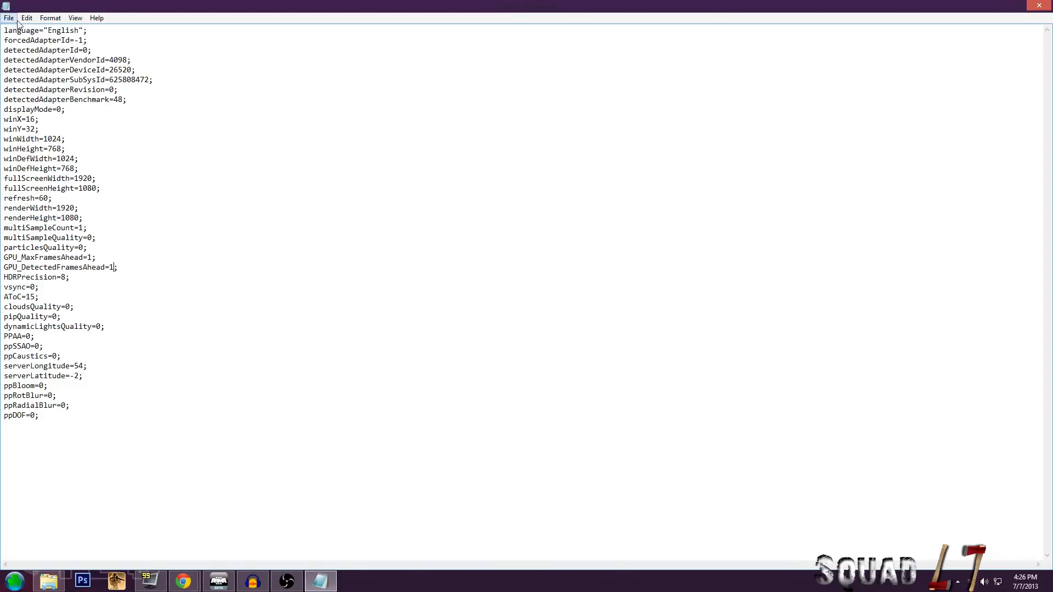
{"action": "left_click", "coordinate": [9, 18]}
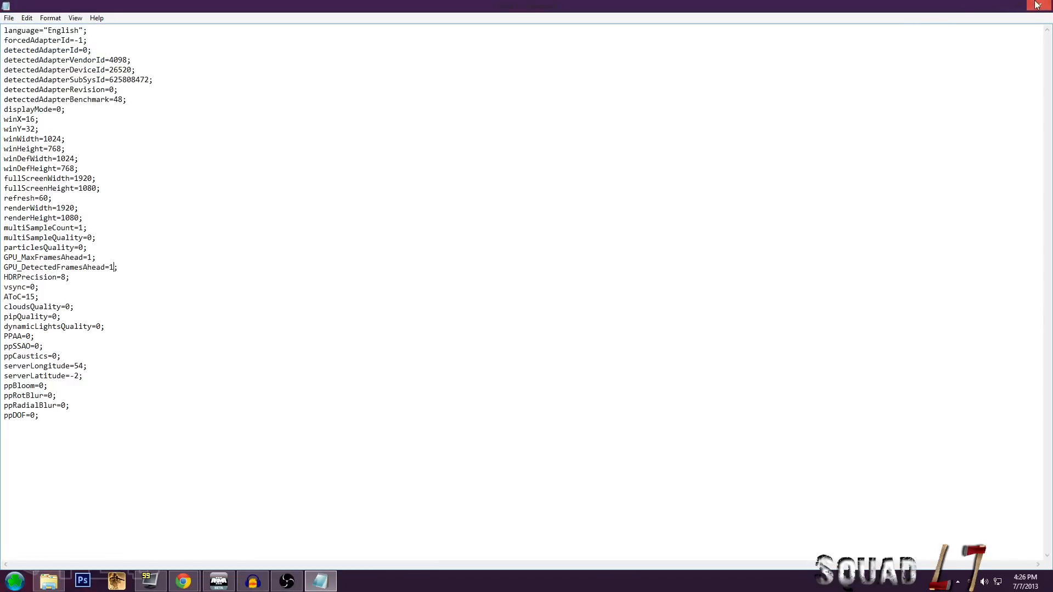
{"action": "left_click", "coordinate": [1045, 6]}
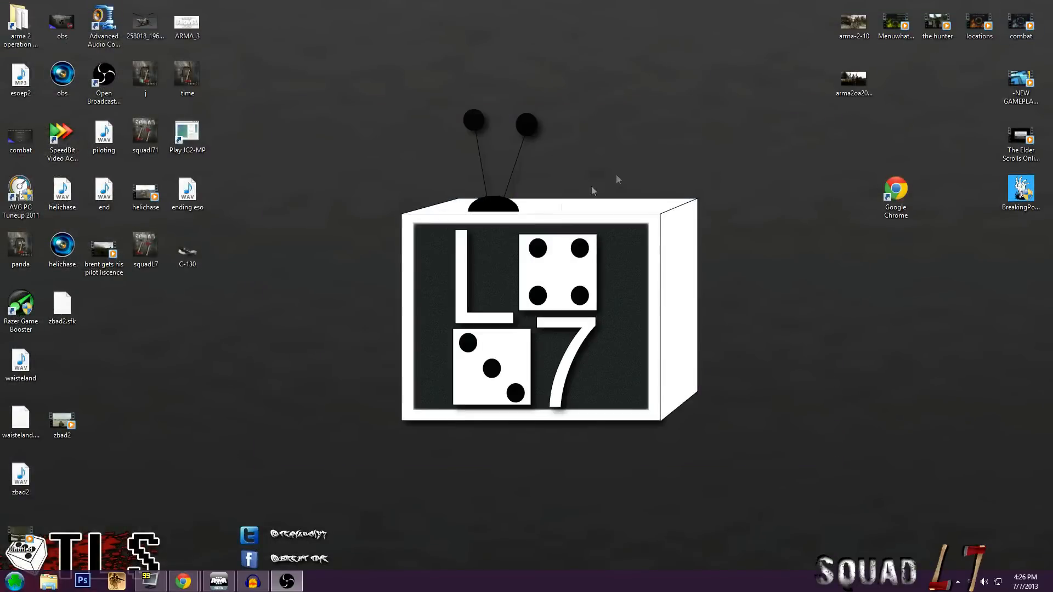
{"action": "mouse_move", "coordinate": [53, 393]}
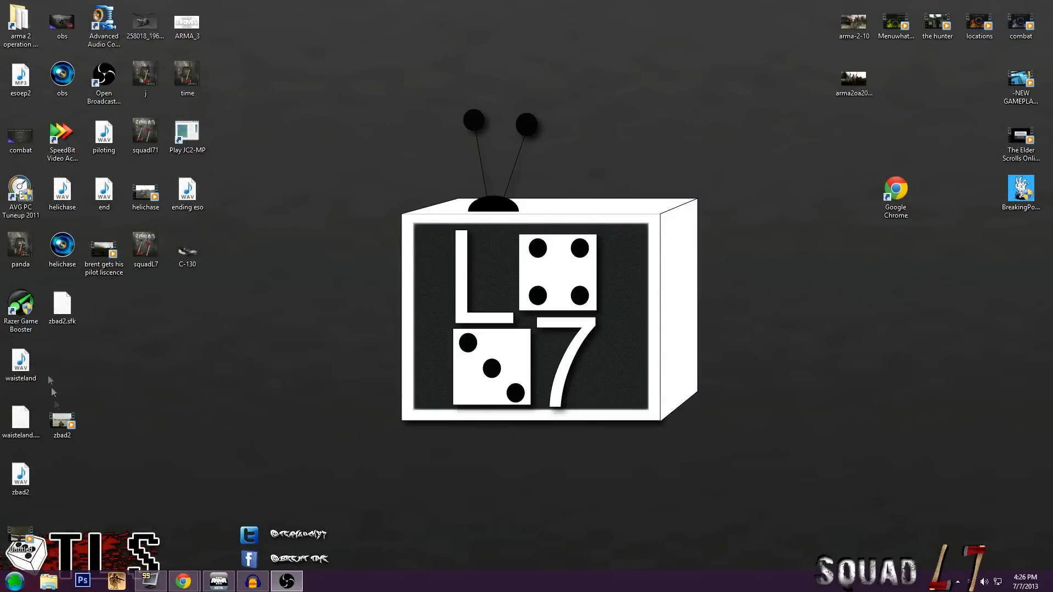
Search 'razergamerbooster' in a new Chrome window, visit the Razer Game Booster page, then close Chrome.
{"action": "right_click", "coordinate": [184, 580]}
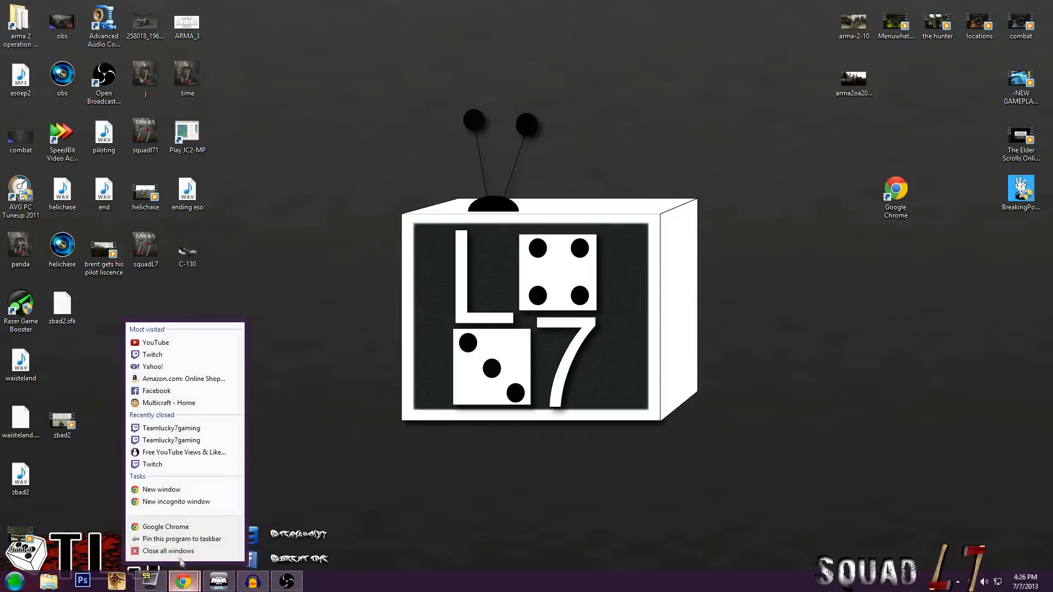
{"action": "left_click", "coordinate": [161, 489]}
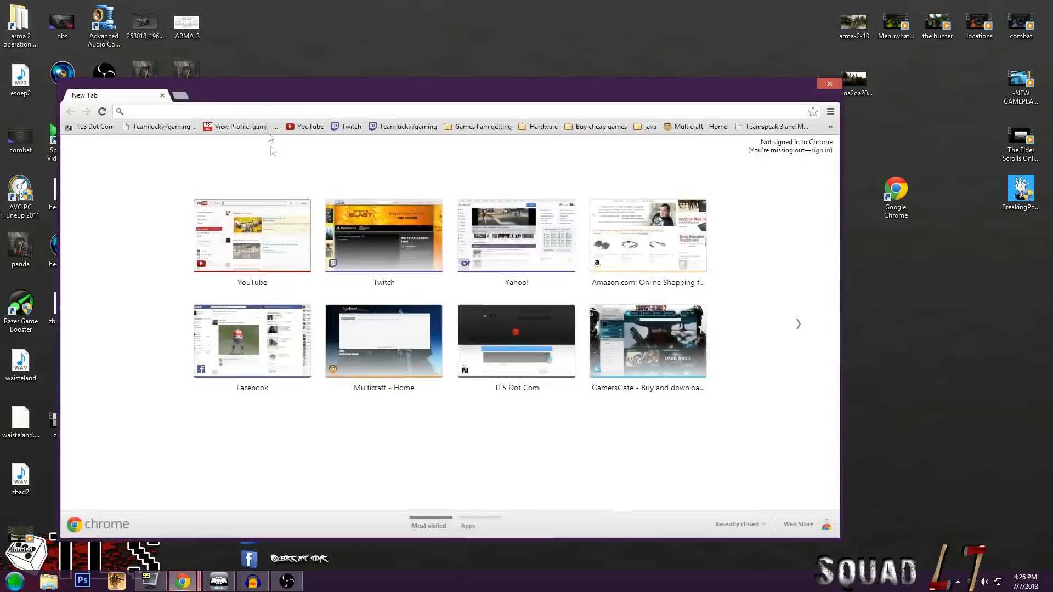
{"action": "mouse_move", "coordinate": [238, 94]}
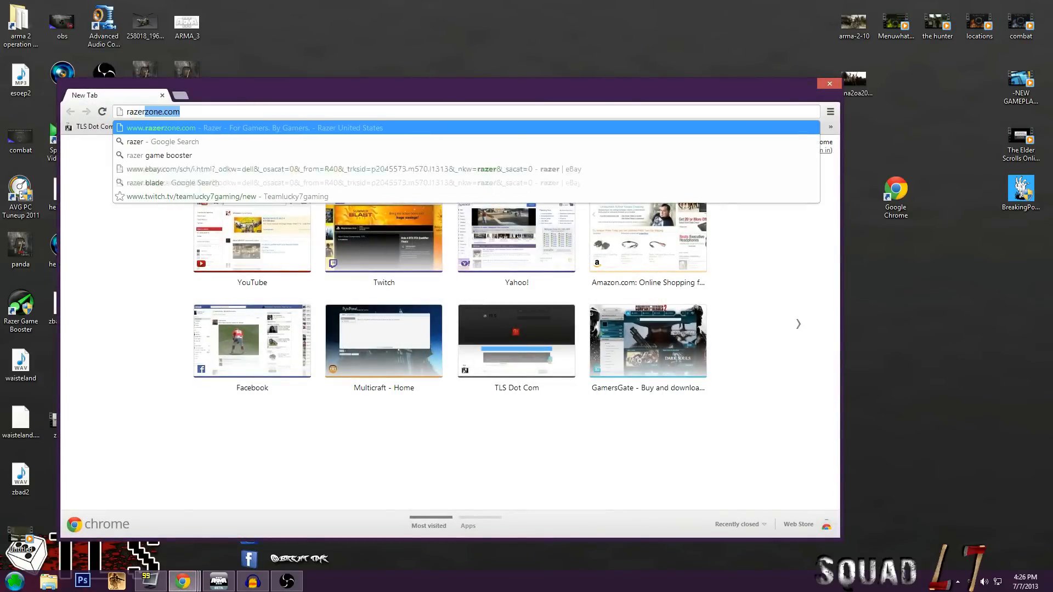
{"action": "type", "text": "razergamerbooster"}
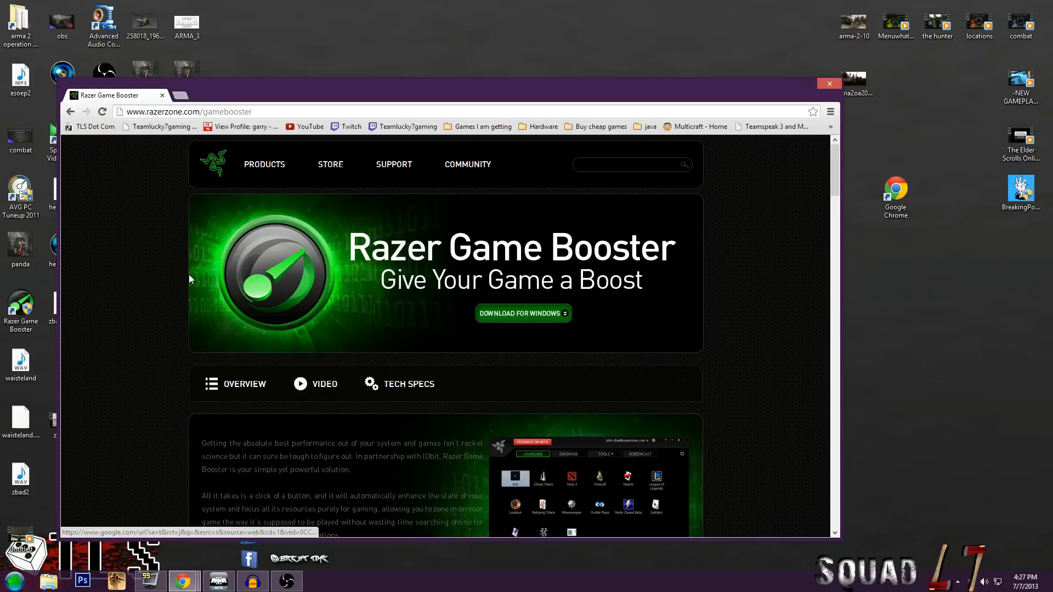
{"action": "mouse_move", "coordinate": [553, 165]}
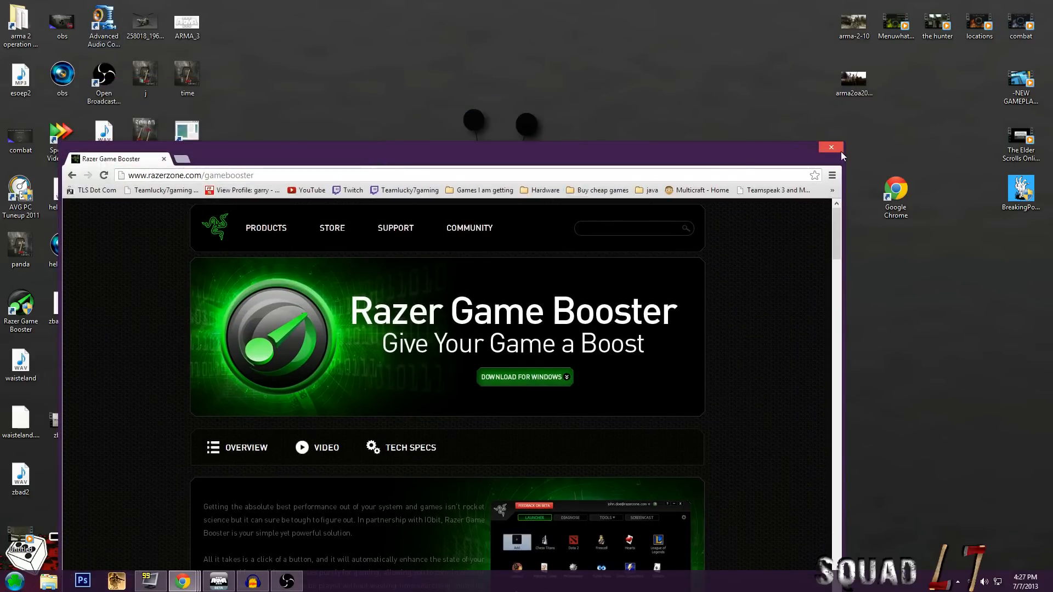
{"action": "left_click", "coordinate": [831, 147]}
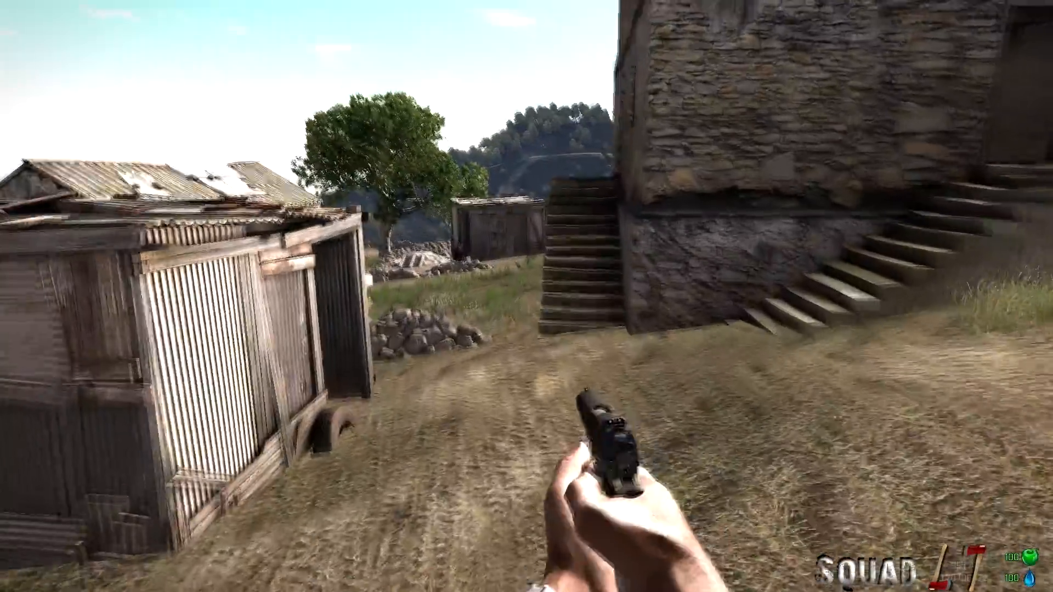
{"action": "mouse_move", "coordinate": [527, 296]}
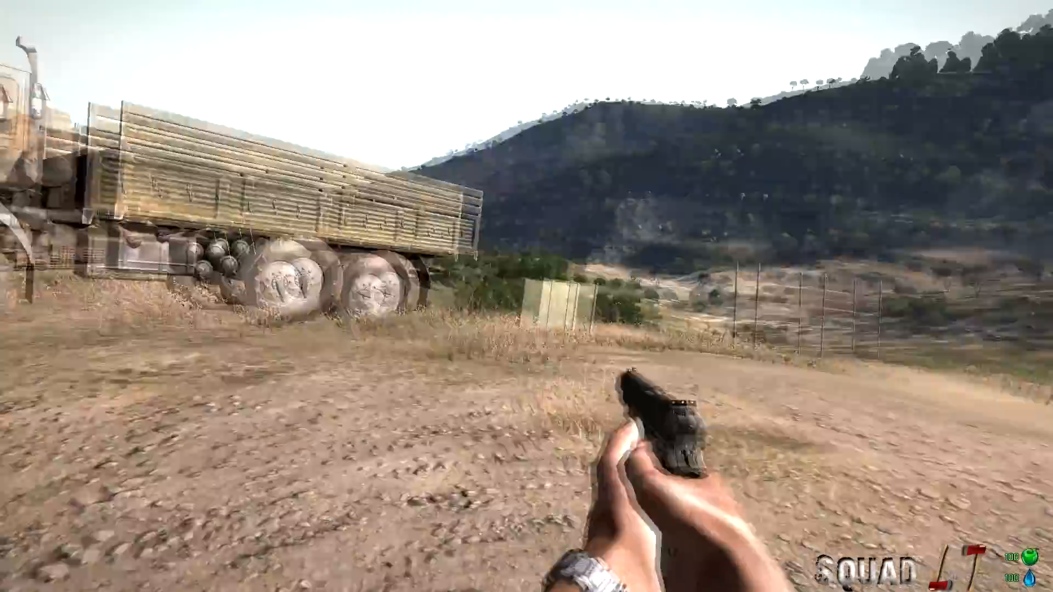
Open Arma 3's video options from the pause menu with low terrain and disabled shadows.
{"action": "key", "text": "Escape"}
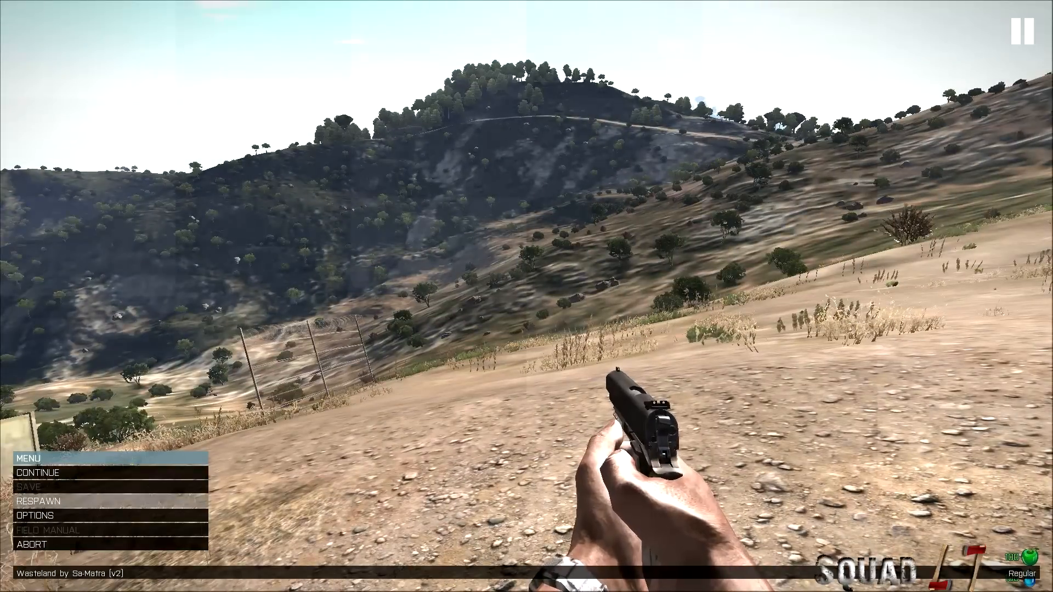
{"action": "left_click", "coordinate": [35, 516]}
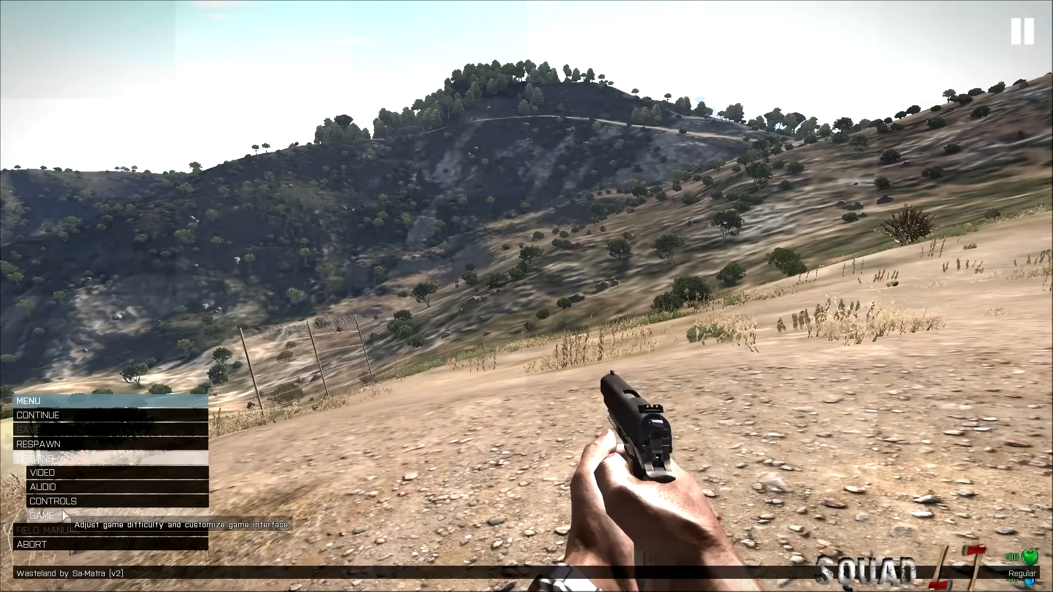
{"action": "mouse_move", "coordinate": [43, 472]}
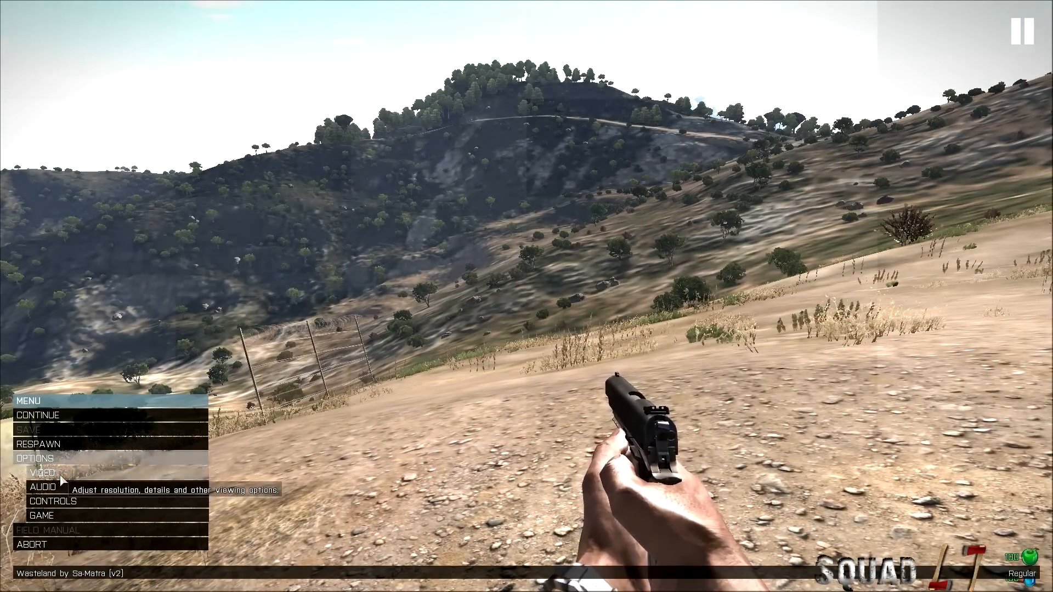
{"action": "left_click", "coordinate": [42, 474]}
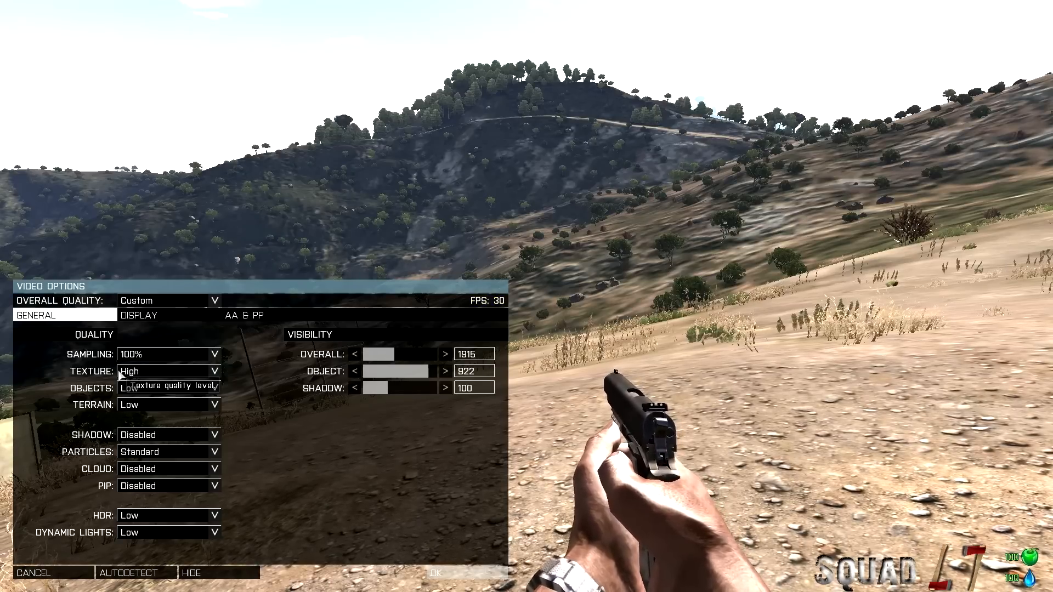
{"action": "mouse_move", "coordinate": [295, 89]}
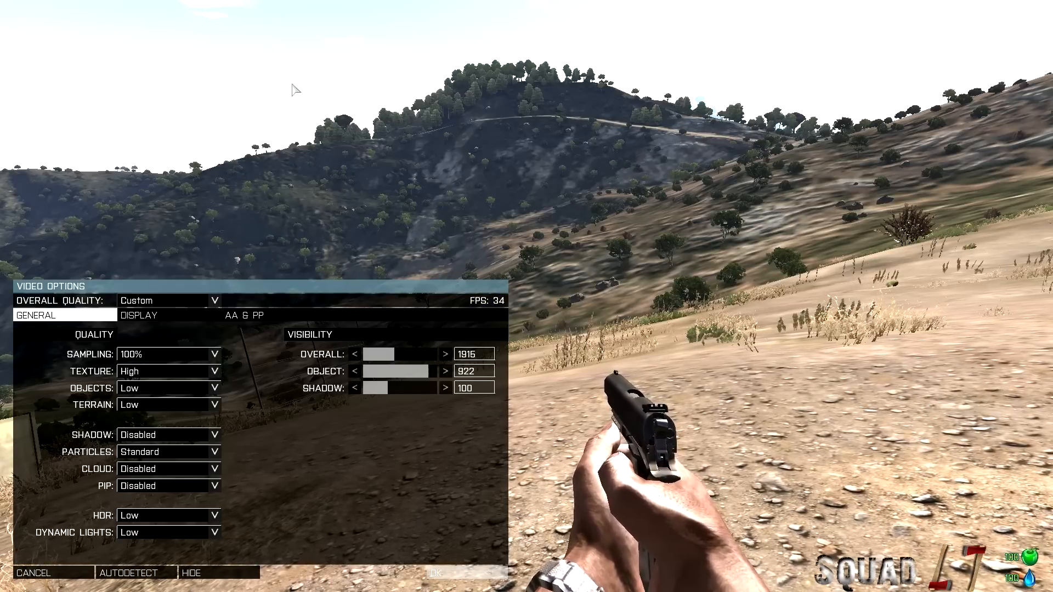
Review the Display settings: fullscreen 1920x1080, VSync disabled, small interface size.
{"action": "left_click", "coordinate": [138, 315]}
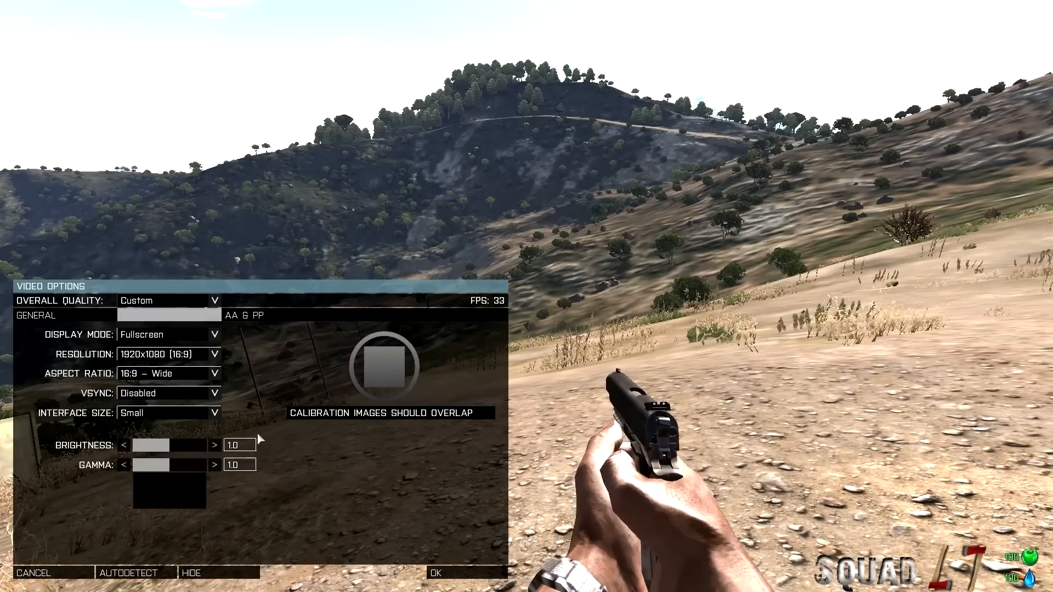
{"action": "mouse_move", "coordinate": [208, 422]}
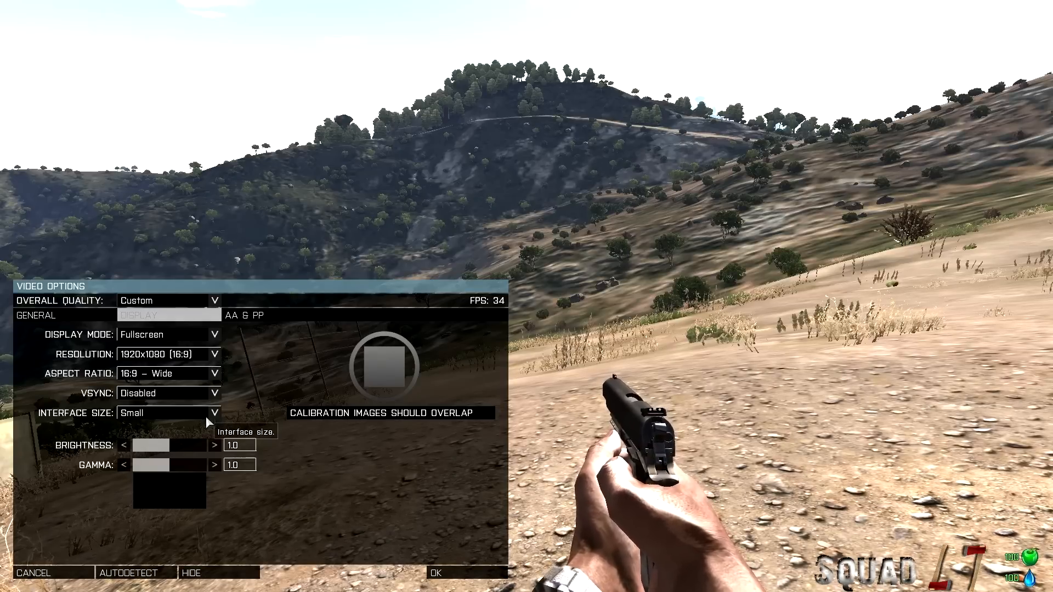
{"action": "left_click", "coordinate": [139, 314]}
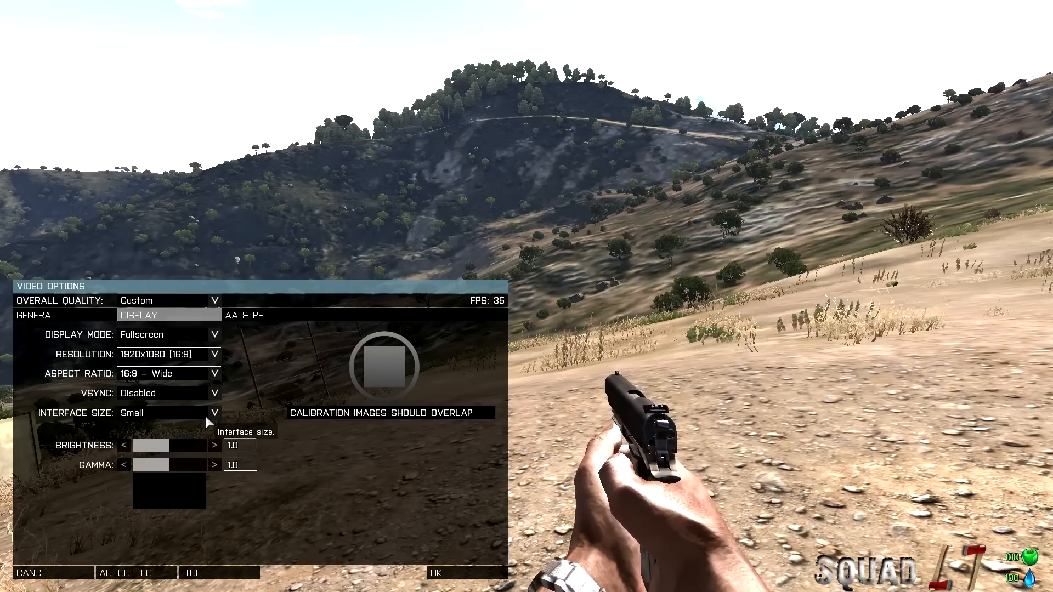
{"action": "mouse_move", "coordinate": [262, 315]}
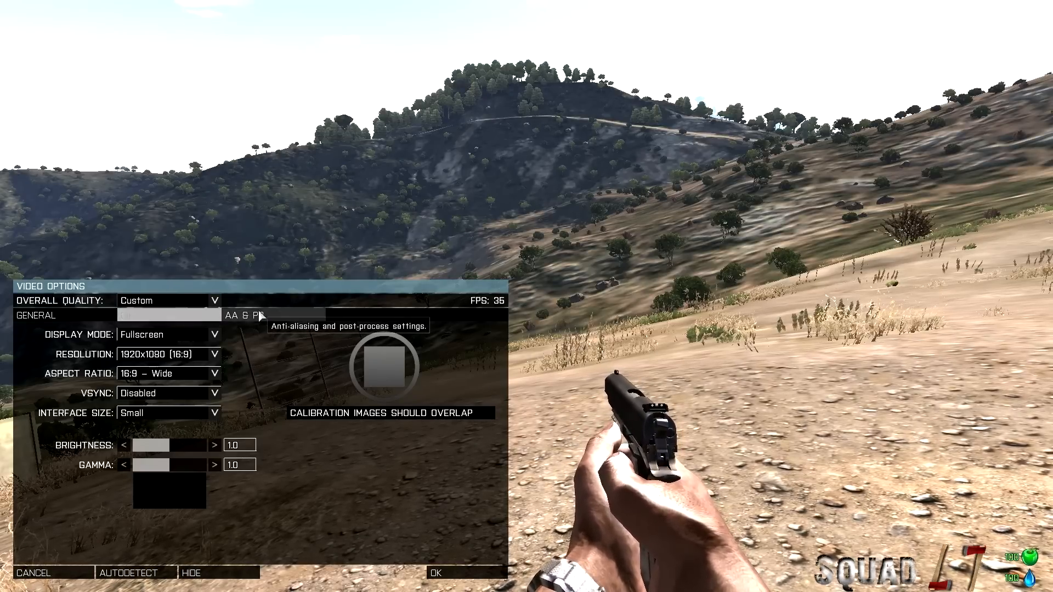
Zero the post-process sliders, disable SSAO, caustics, AA and filtering, and apply the settings.
{"action": "left_click", "coordinate": [244, 315]}
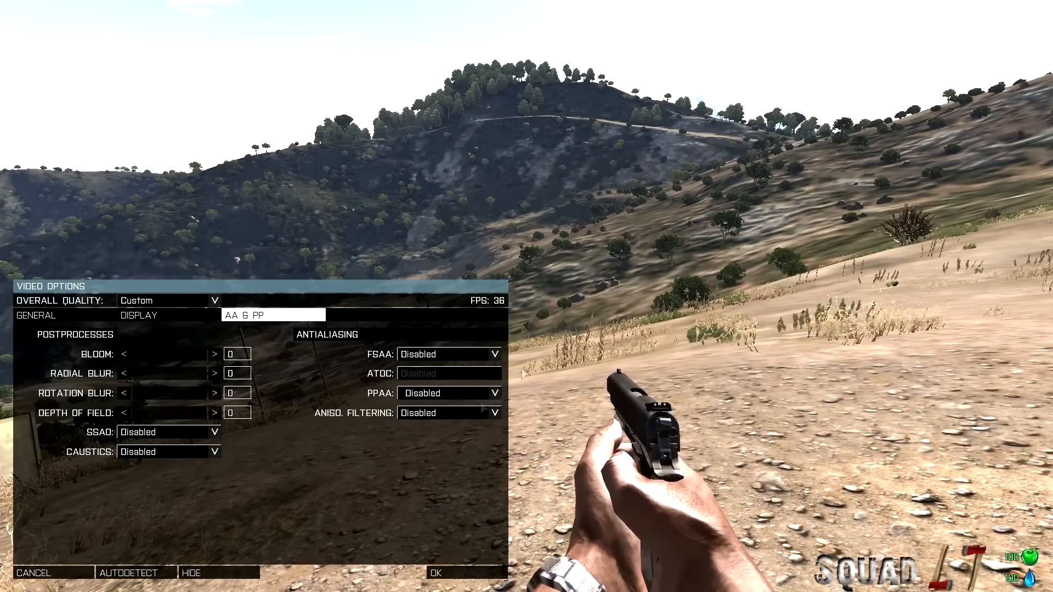
{"action": "left_click", "coordinate": [34, 572]}
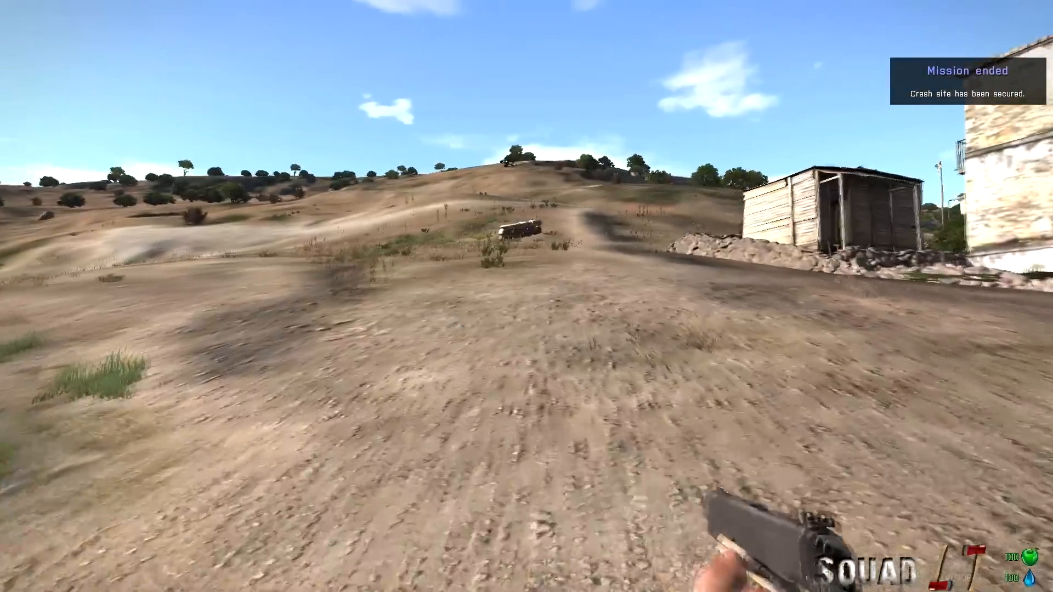
{"action": "mouse_move", "coordinate": [526, 296]}
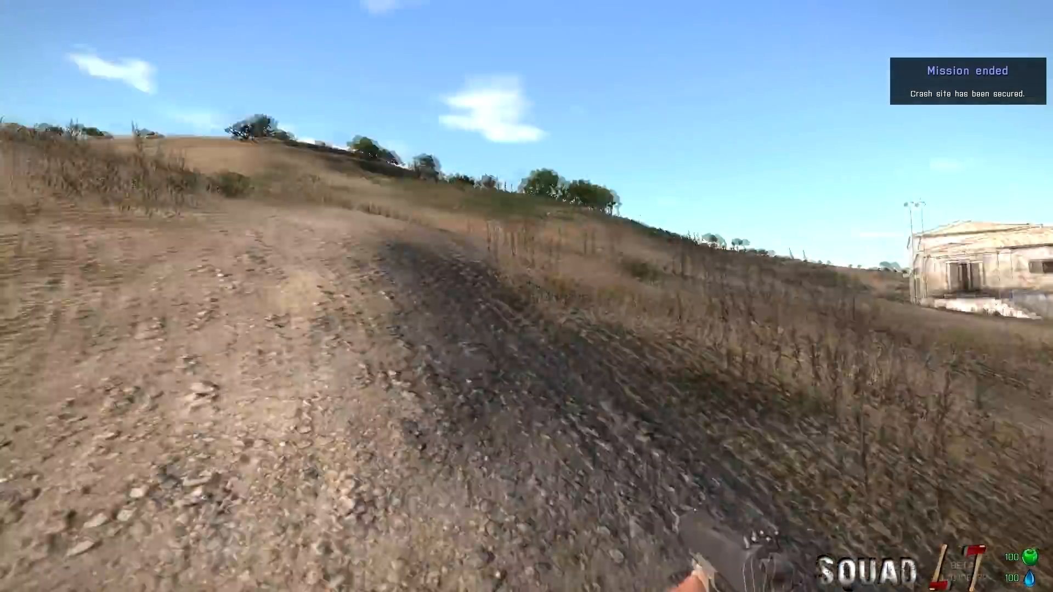
{"action": "mouse_move", "coordinate": [526, 297]}
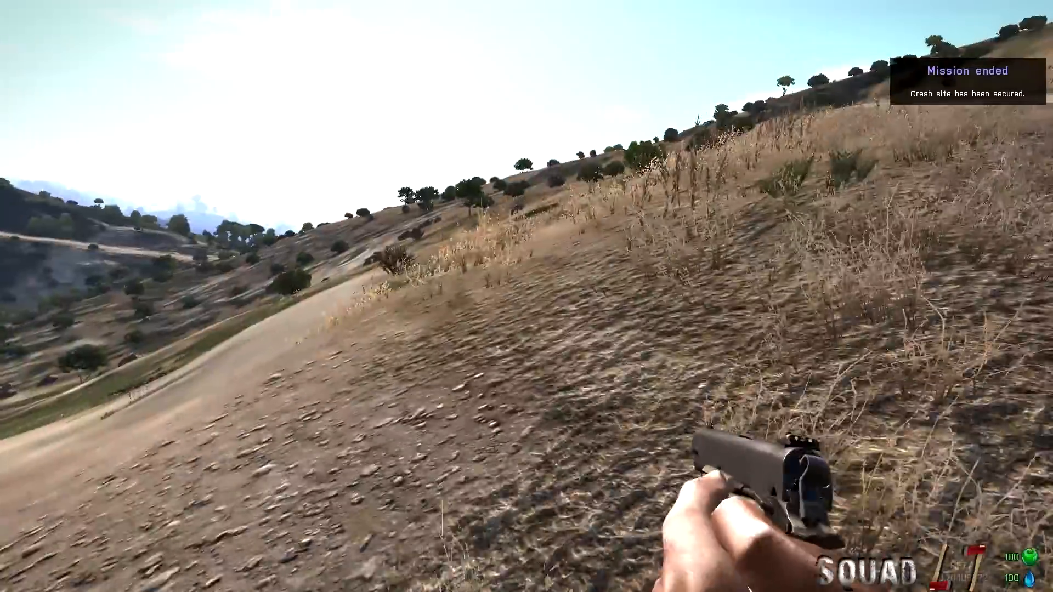
{"action": "mouse_move", "coordinate": [526, 297]}
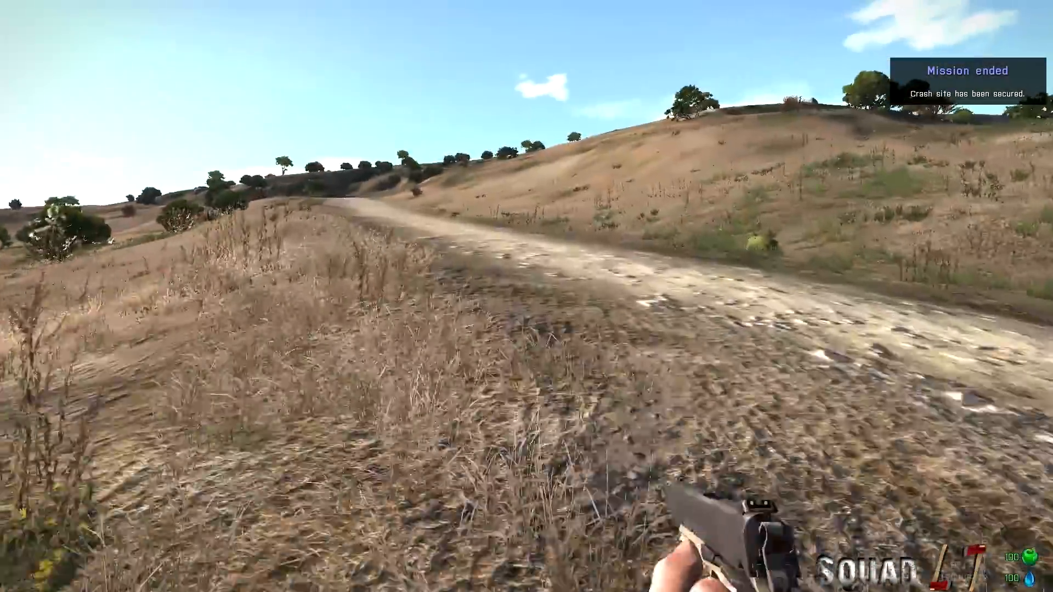
{"action": "mouse_move", "coordinate": [526, 296]}
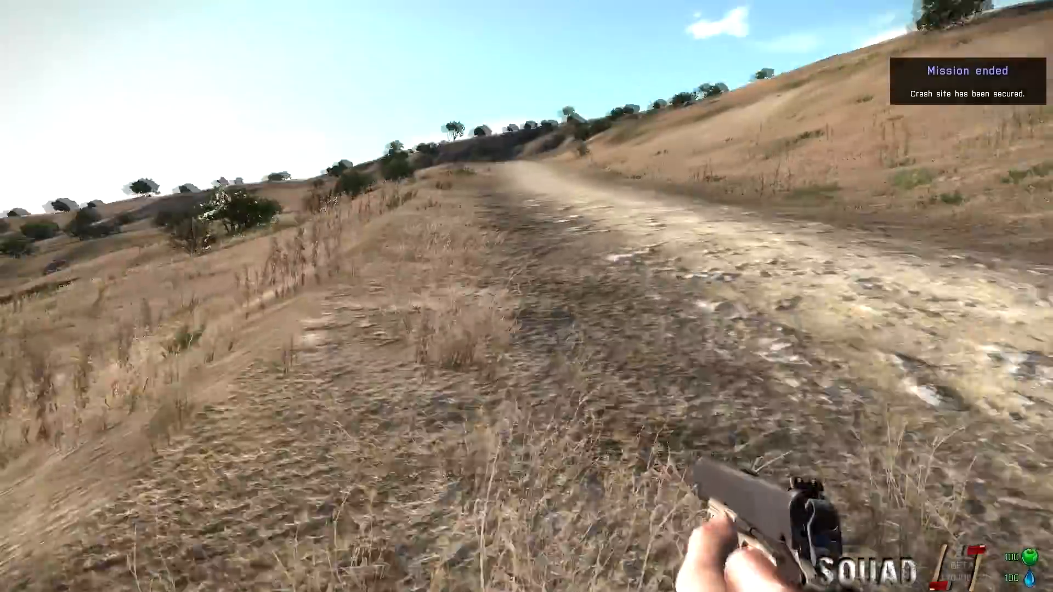
{"action": "mouse_move", "coordinate": [526, 296]}
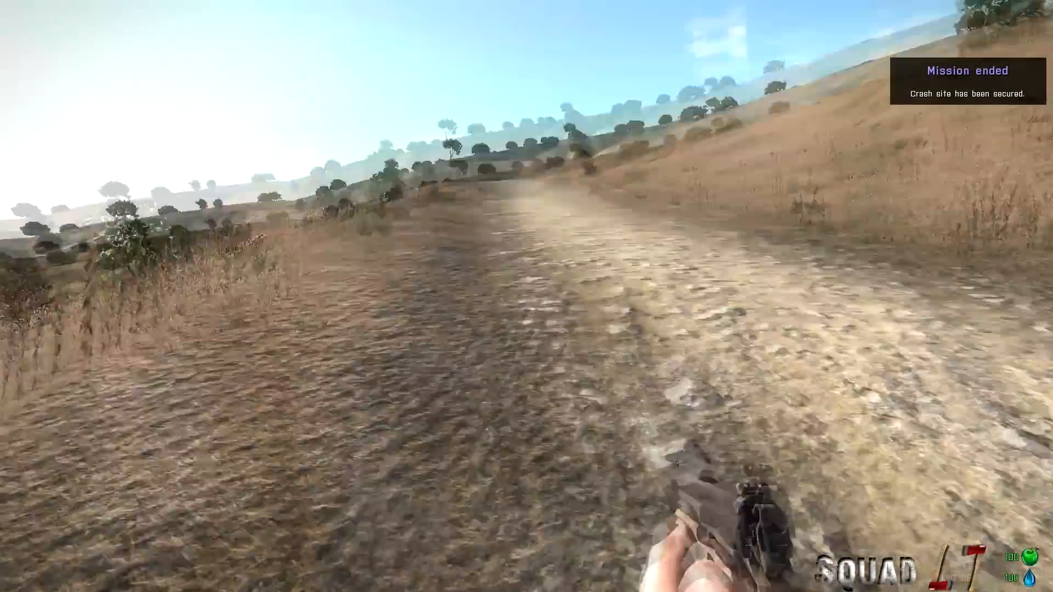